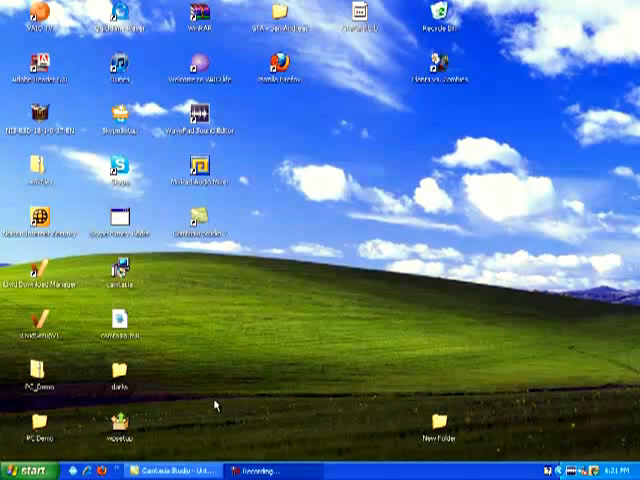
mouse_move(308, 240)
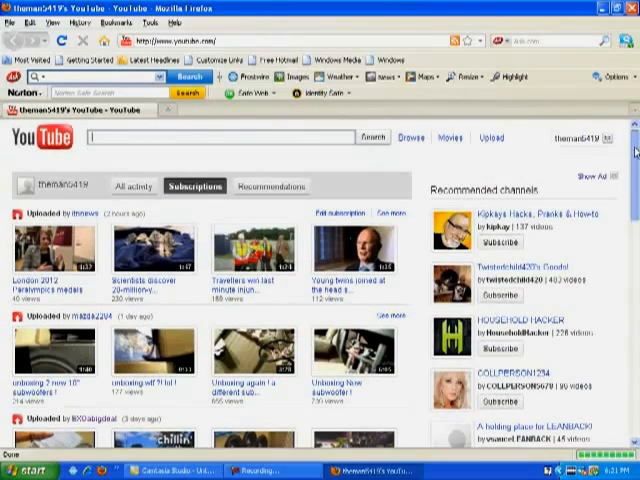
scroll("down", 3)
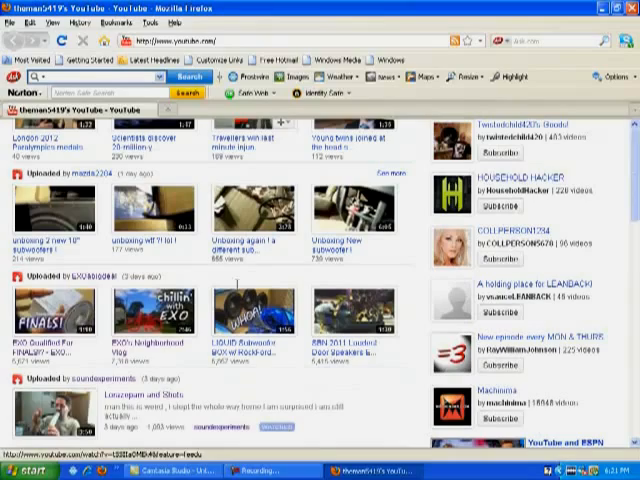
mouse_move(408, 222)
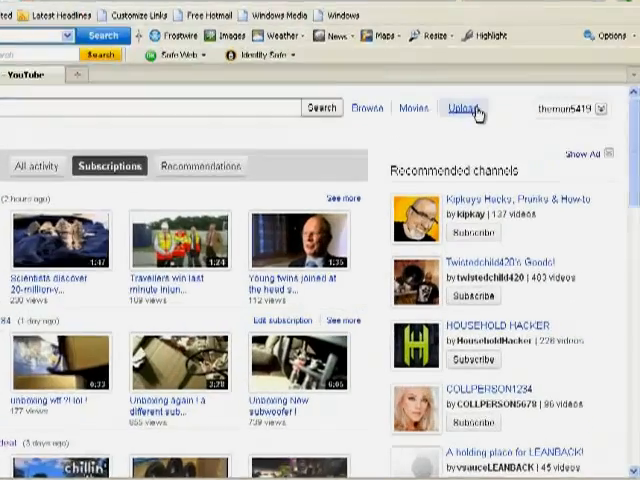
Go to YouTube's video upload page from the header Upload link.
left_click(464, 108)
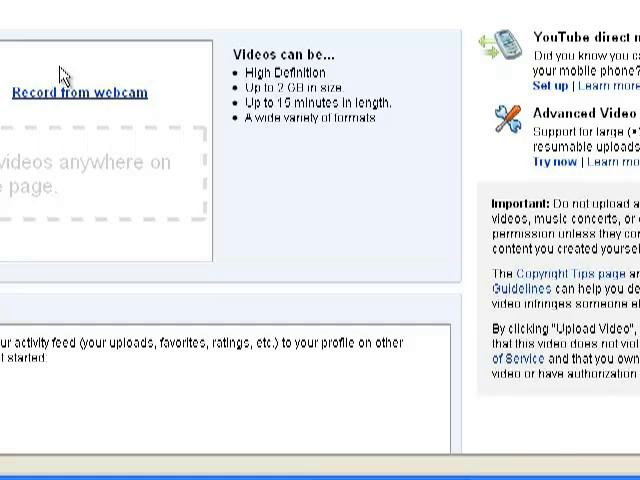
Choose 'Record from webcam' and let the live webcam preview load until it is ready to record.
left_click(80, 92)
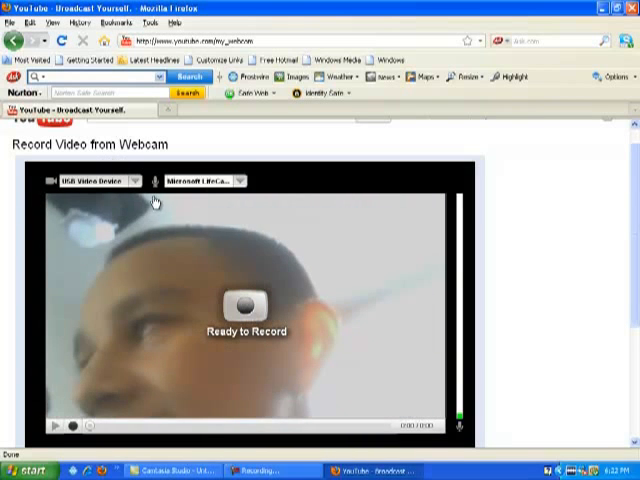
left_click(248, 180)
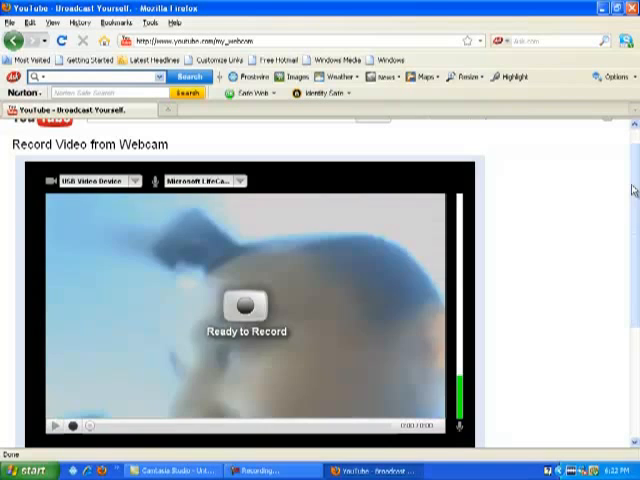
mouse_move(632, 188)
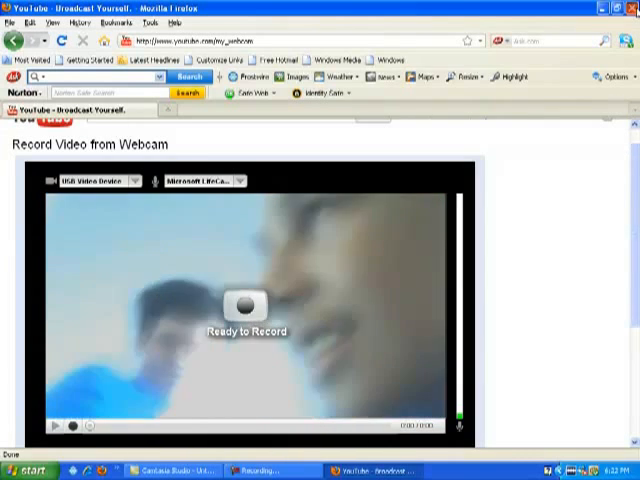